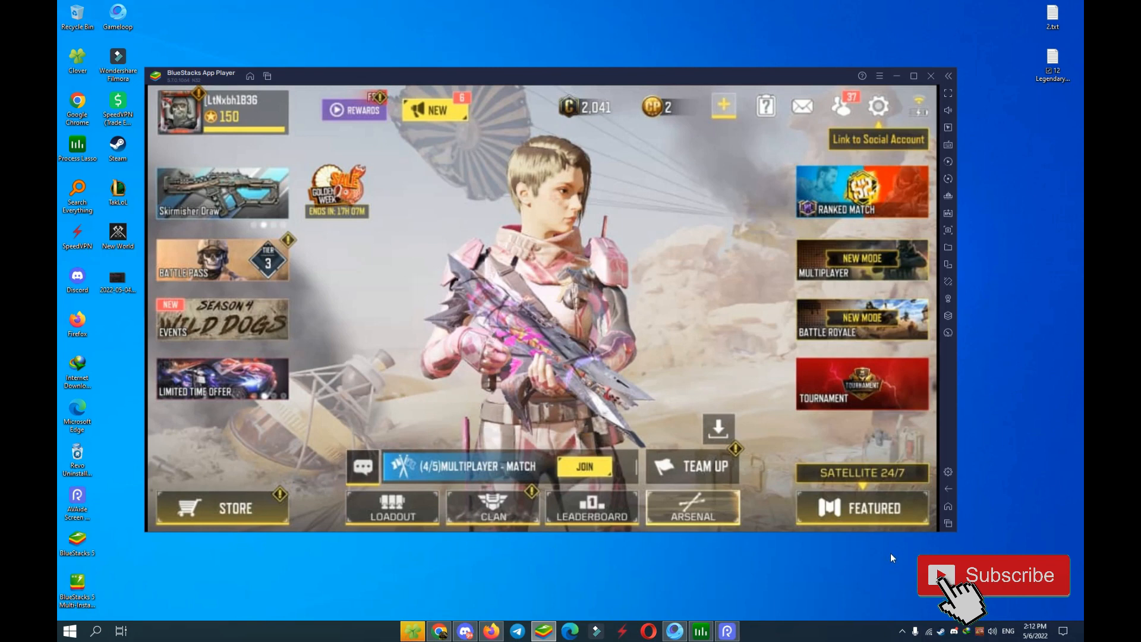
mouse_move(553, 256)
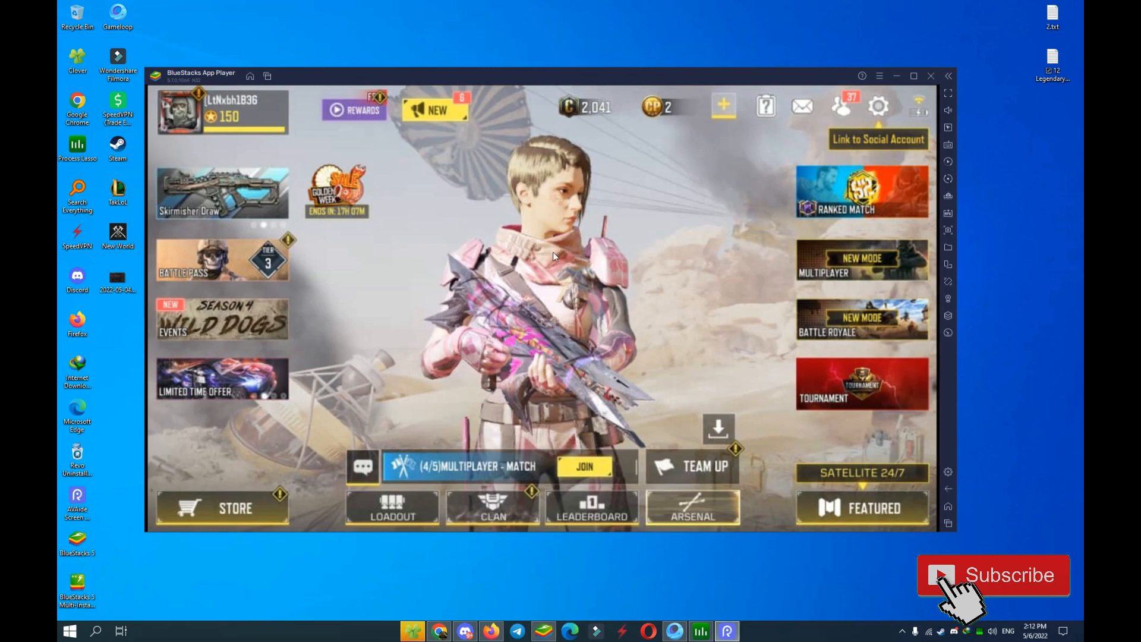
mouse_move(522, 253)
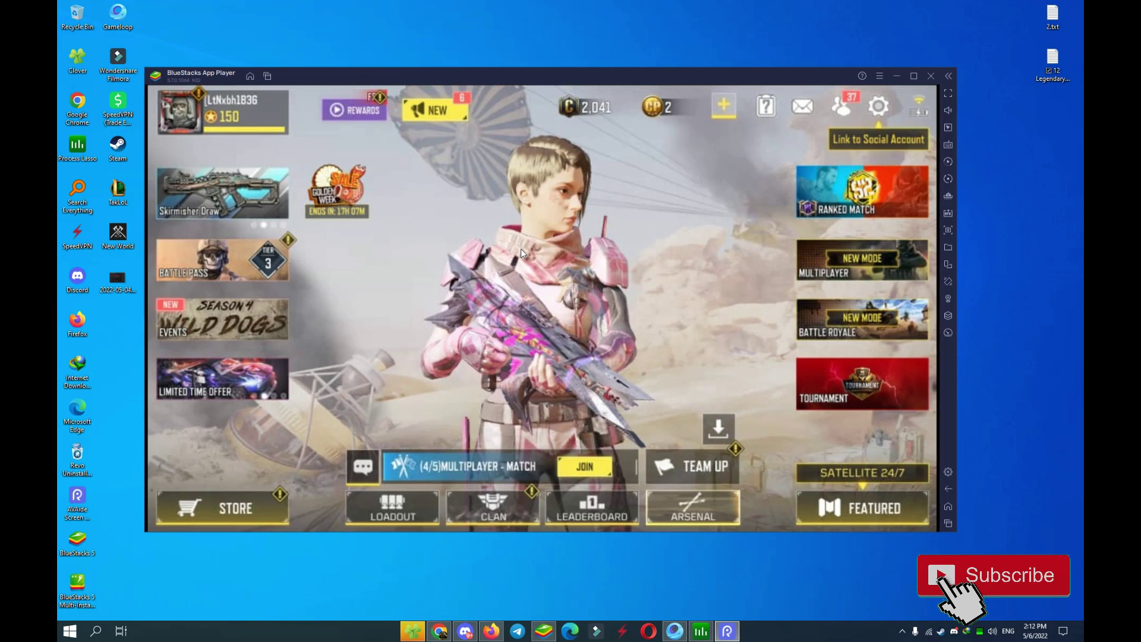
mouse_move(249, 76)
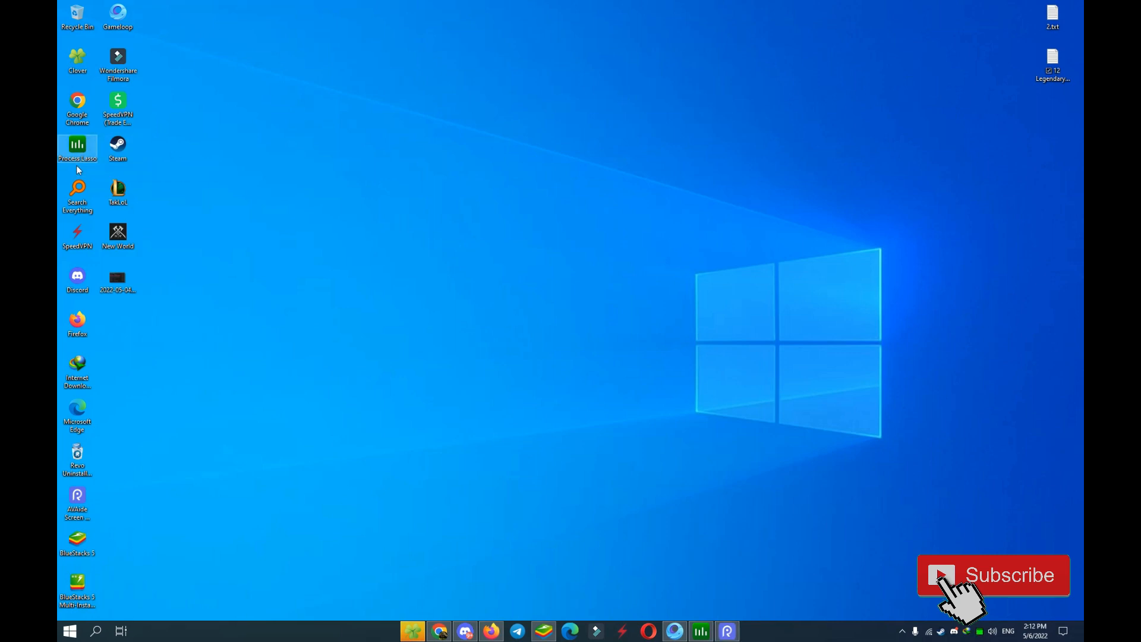
mouse_move(77, 167)
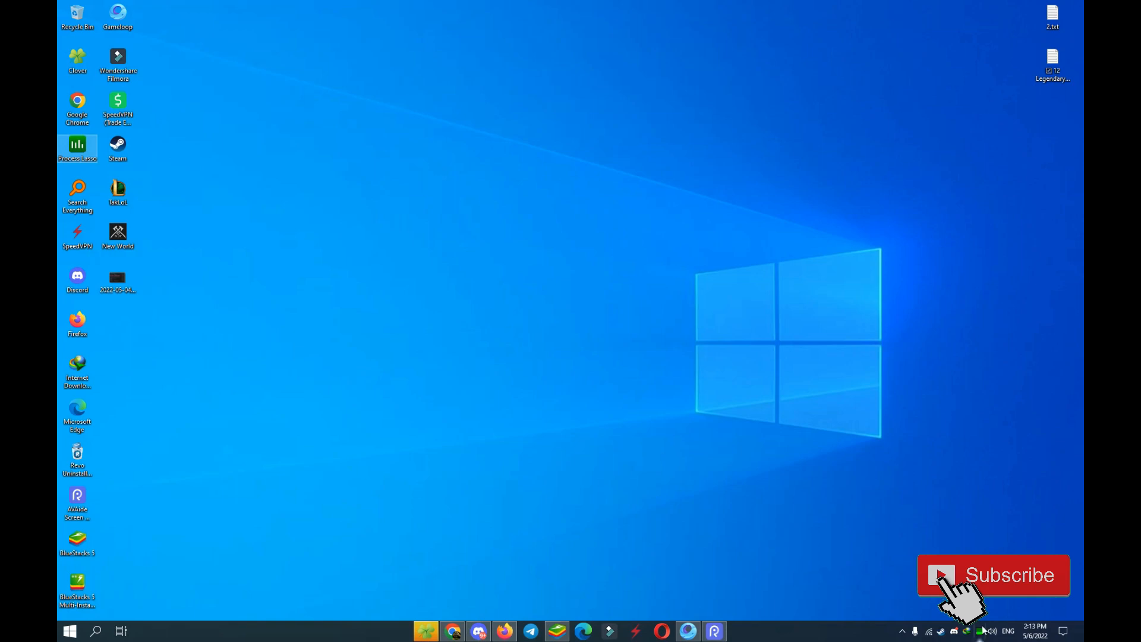
Step: Terminate the AndroidEmulatorEn.exe process from Process Lasso, confirming the kill
double_click(78, 146)
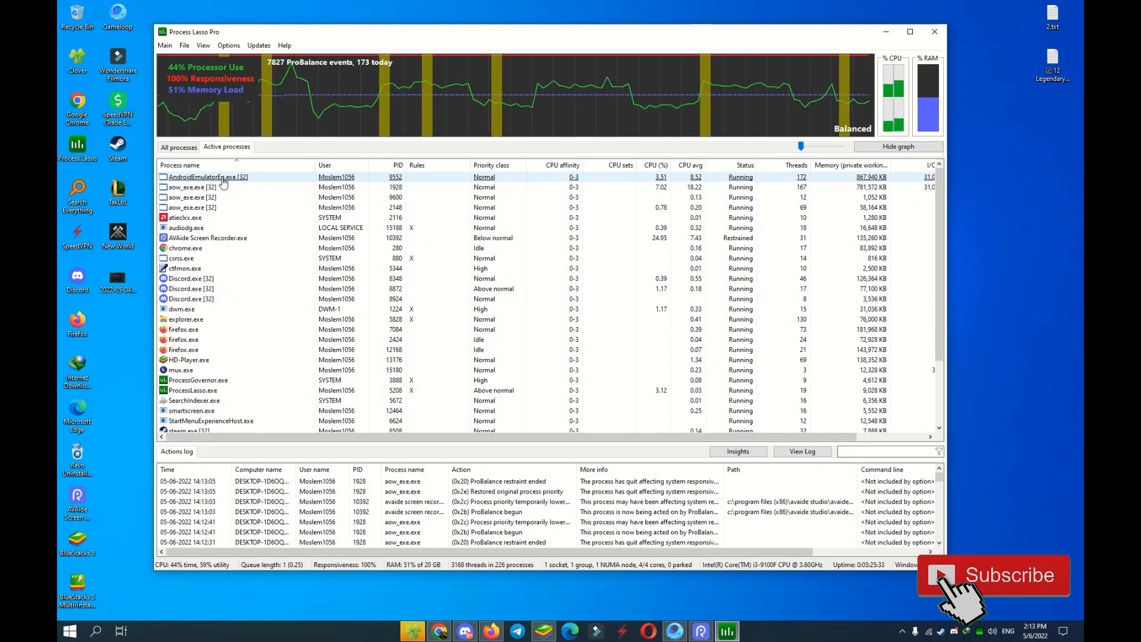
right_click(207, 177)
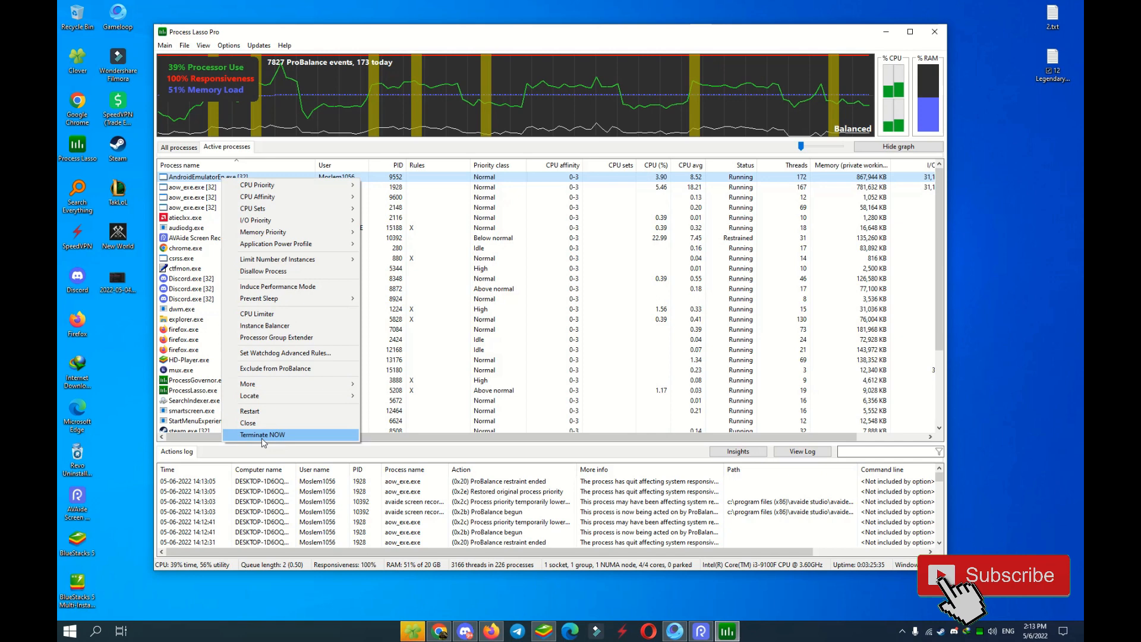
left_click(262, 434)
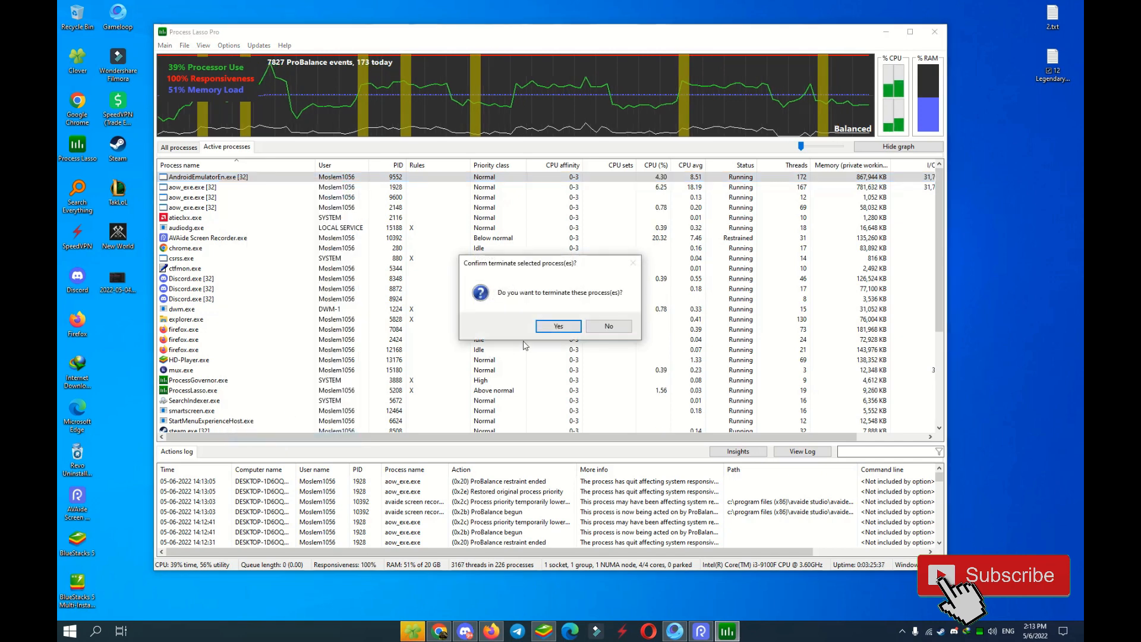
left_click(557, 325)
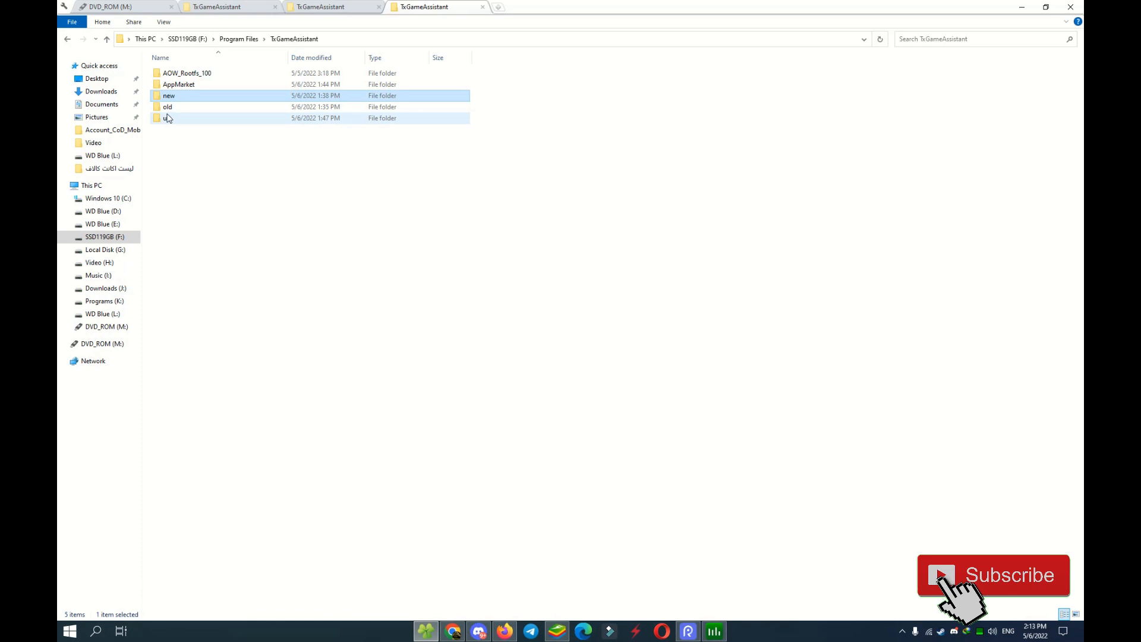
Step: Select the AppMarket and ui folders inside 'new' and copy them
double_click(168, 95)
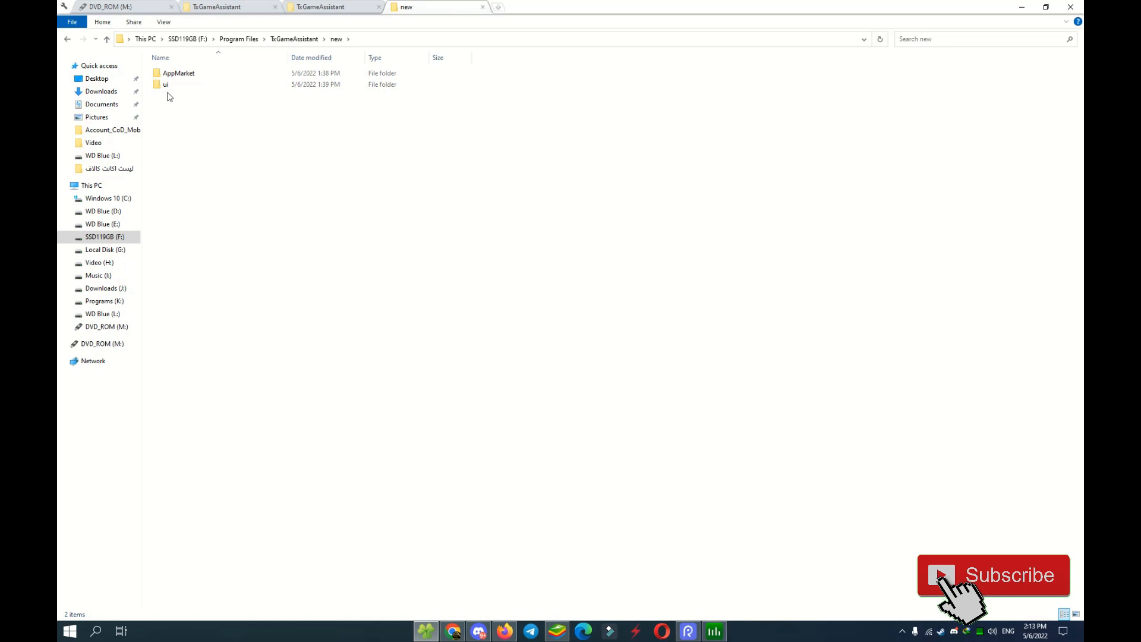
key("ctrl+a")
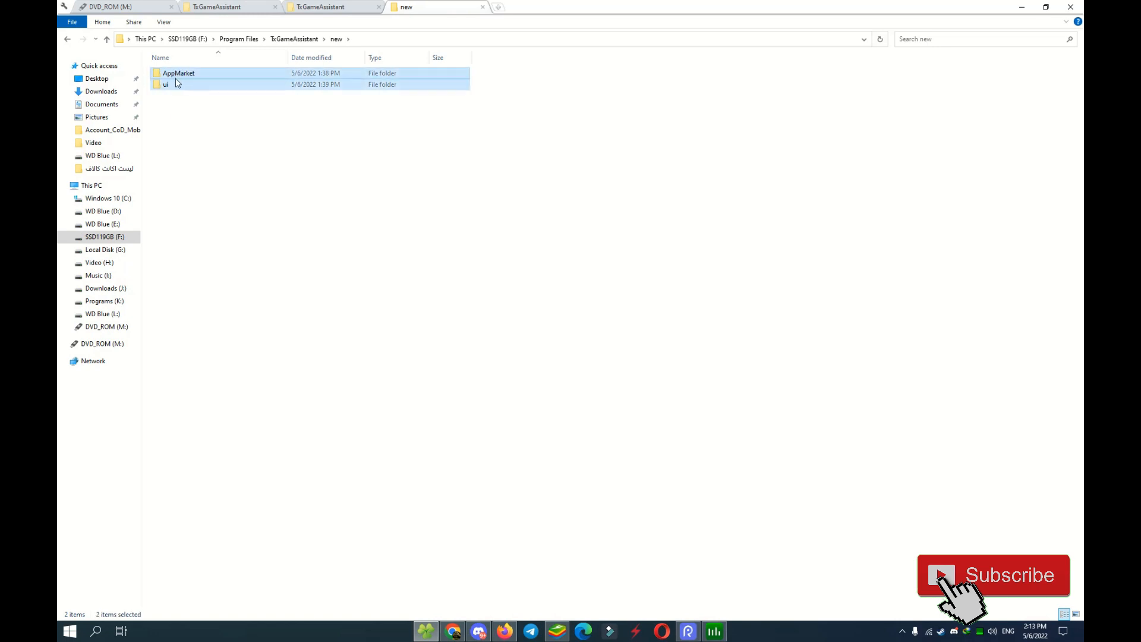
right_click(165, 83)
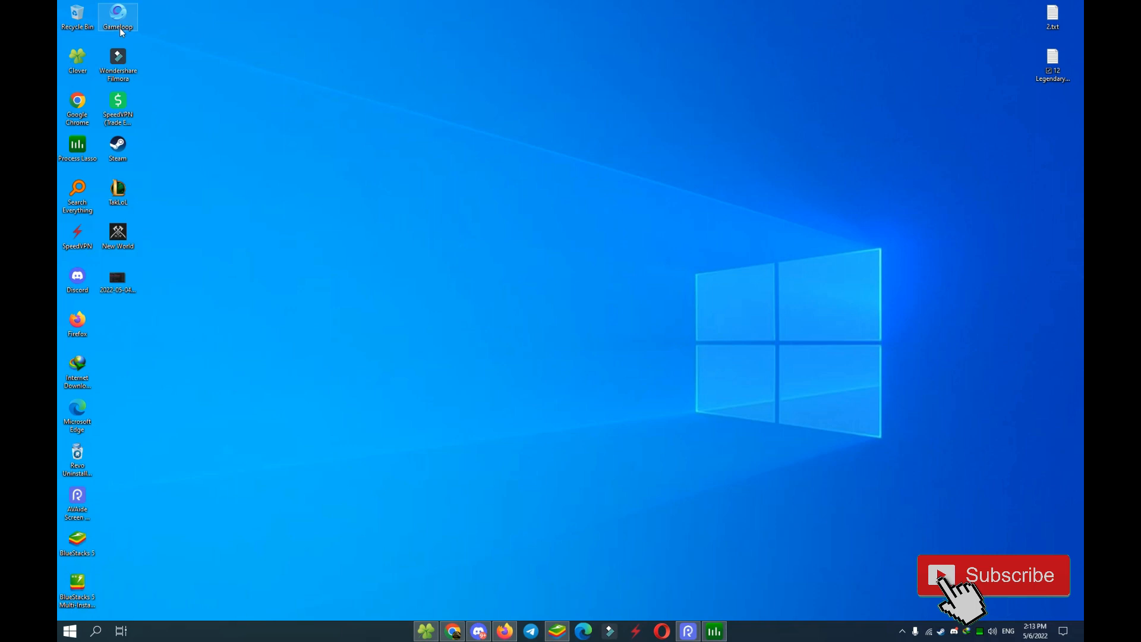
Step: Open the Gameloop shortcut's file location
right_click(117, 16)
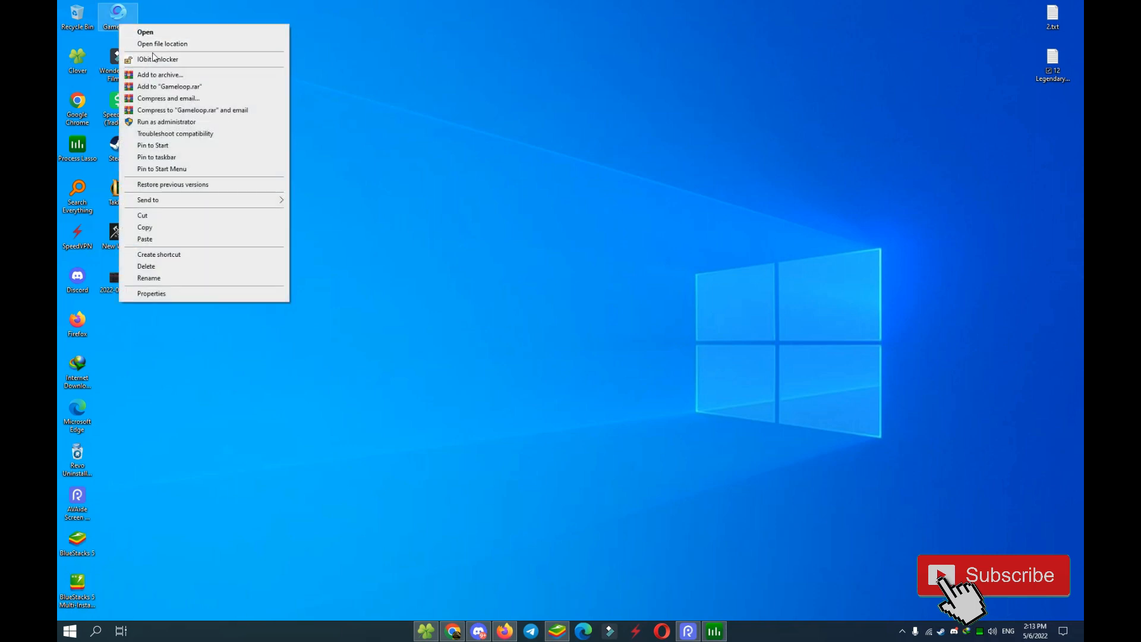
mouse_move(175, 43)
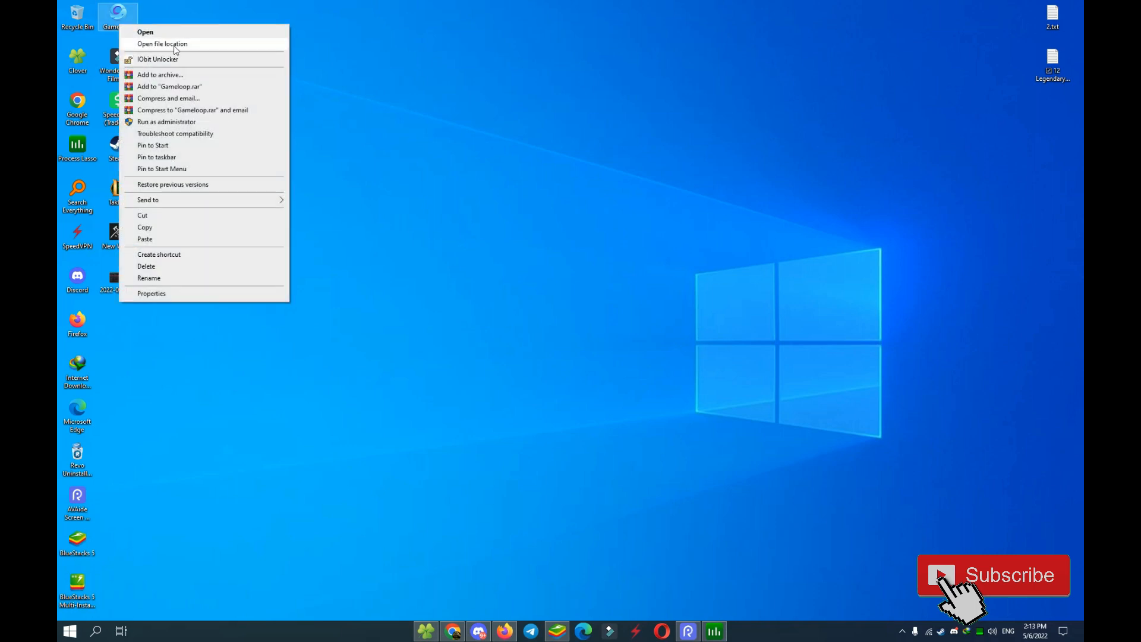
left_click(162, 43)
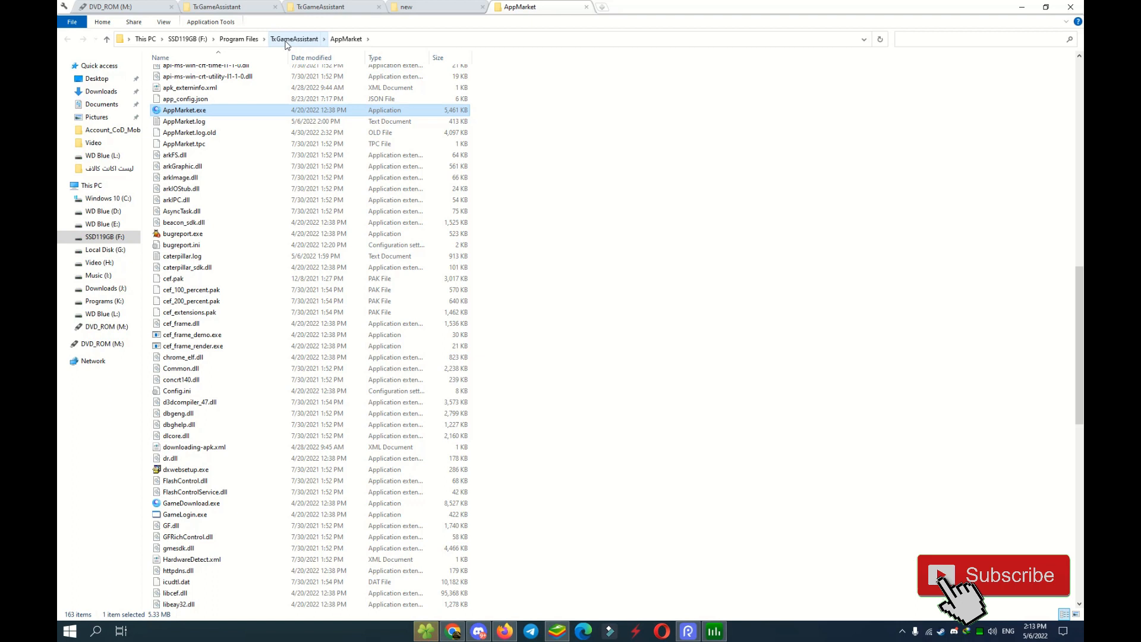
Step: Paste the copied AppMarket and ui folders into the TxGameAssistant folder
left_click(294, 39)
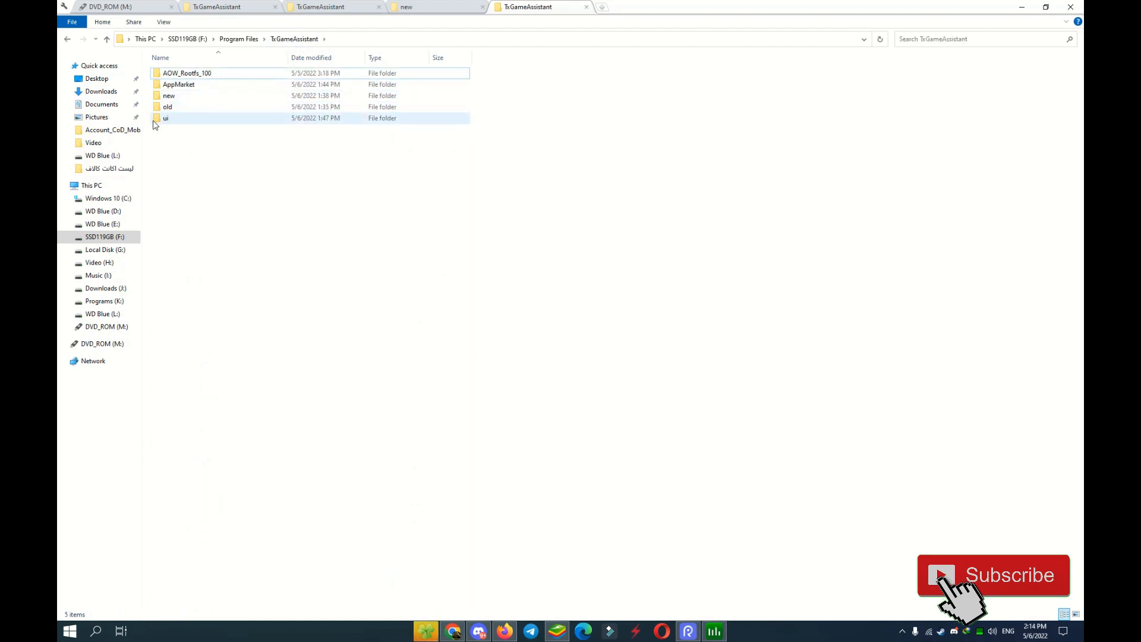
left_click(178, 83)
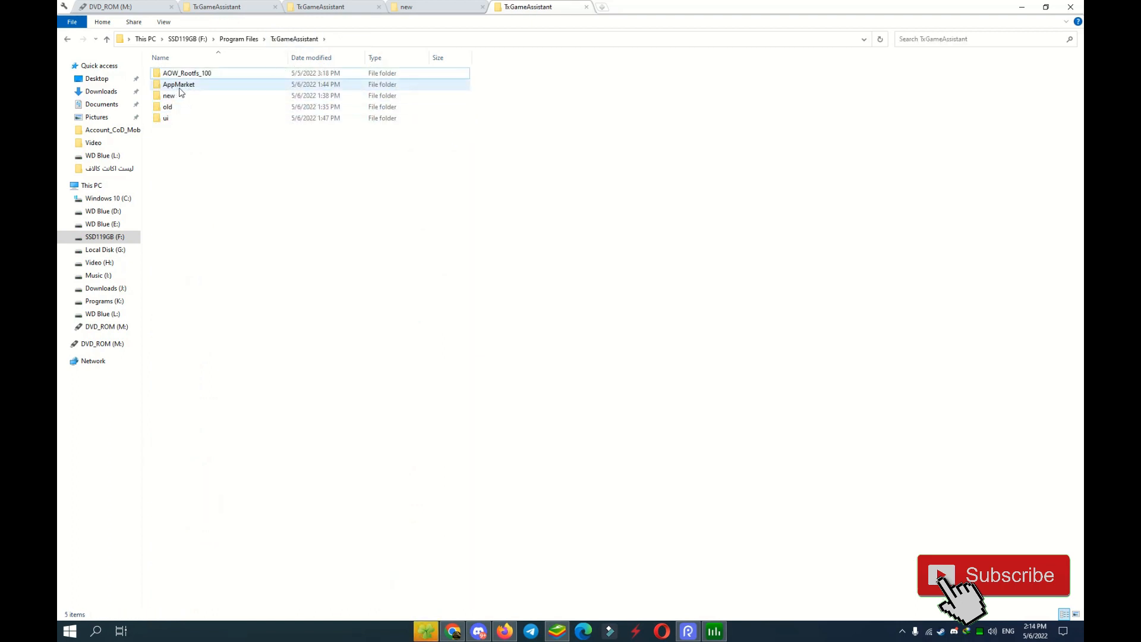
left_click(165, 117)
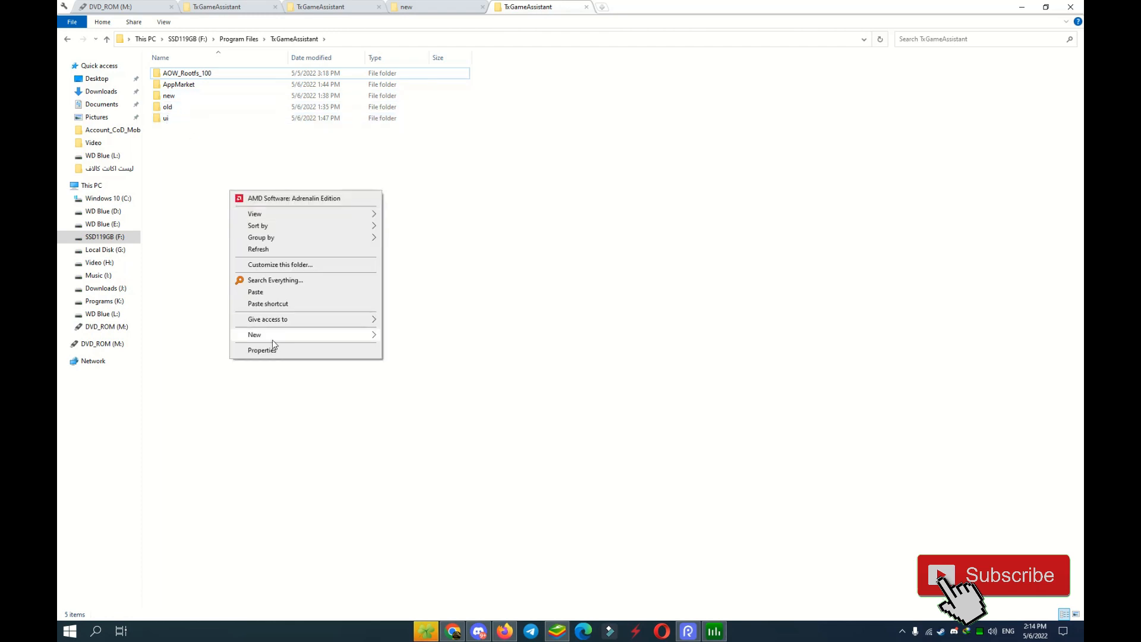
mouse_move(256, 292)
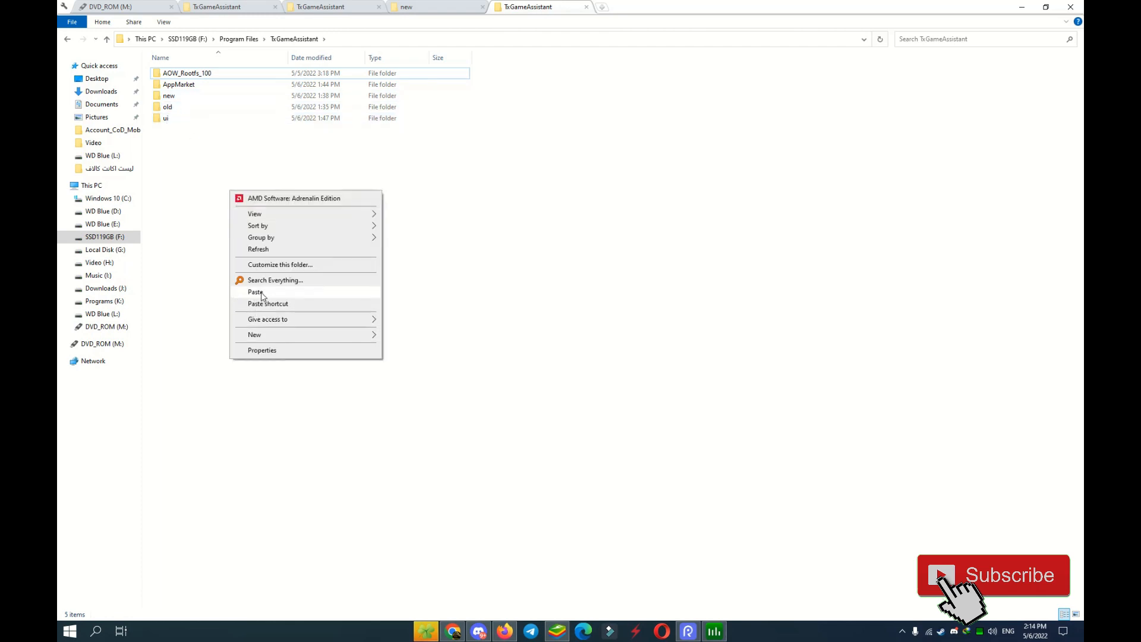
left_click(255, 292)
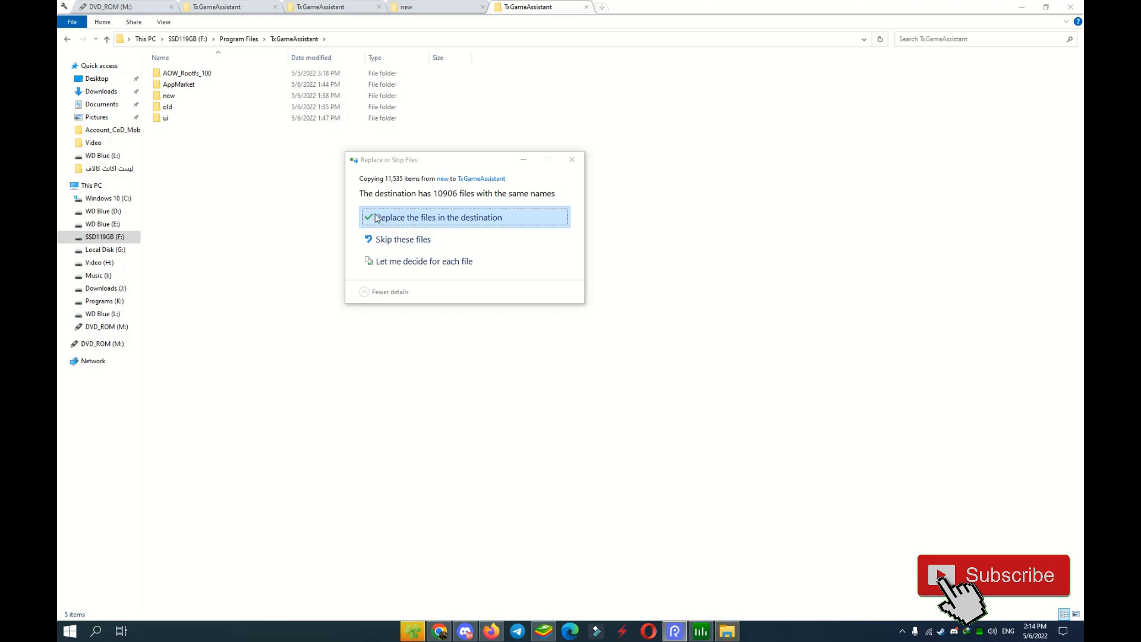
mouse_move(473, 224)
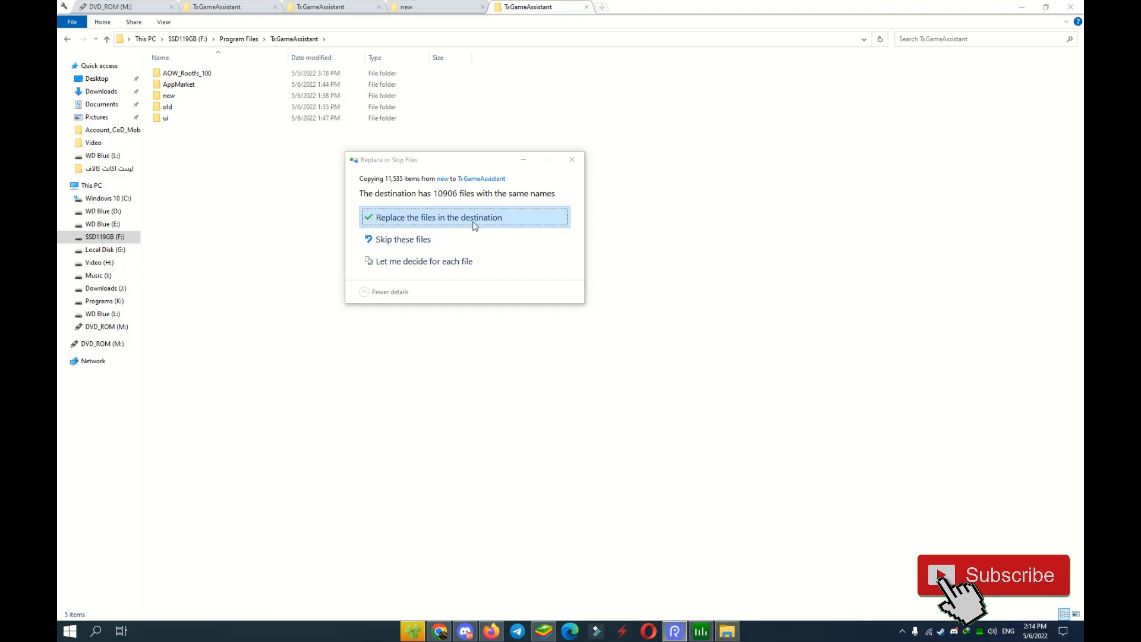
mouse_move(459, 222)
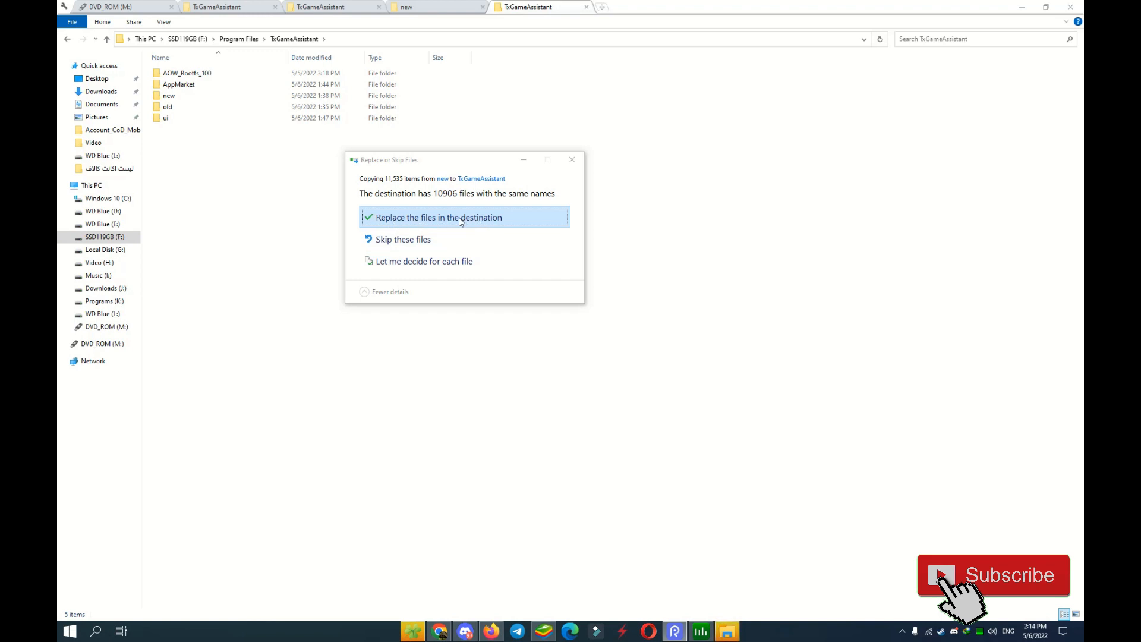
Step: Replace the destination files and apply that choice to all items
left_click(438, 217)
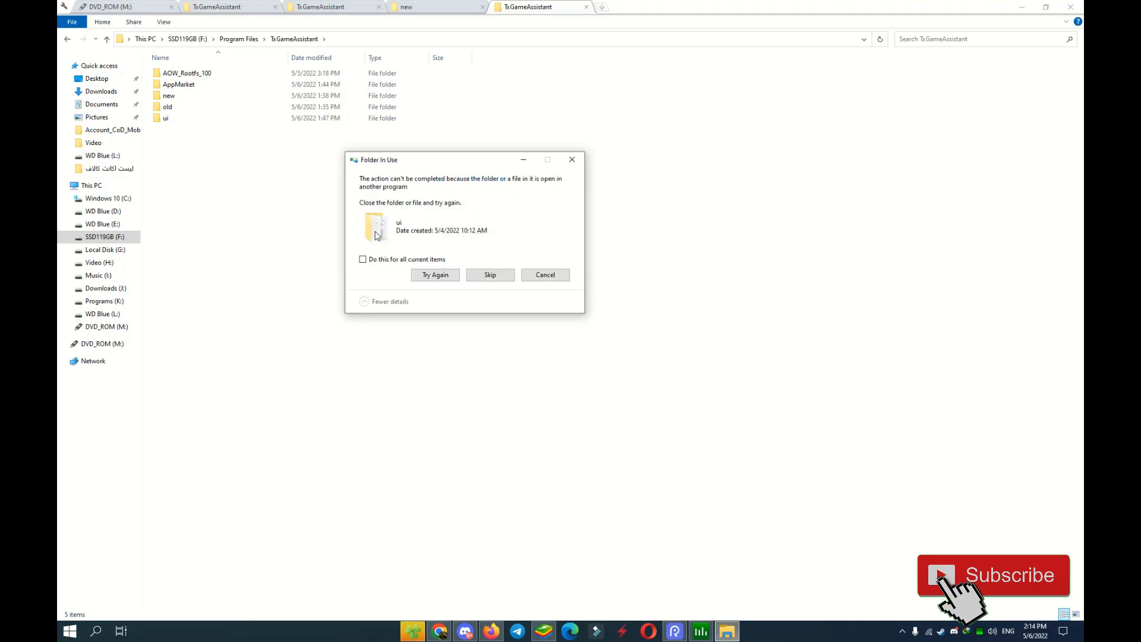
left_click(362, 259)
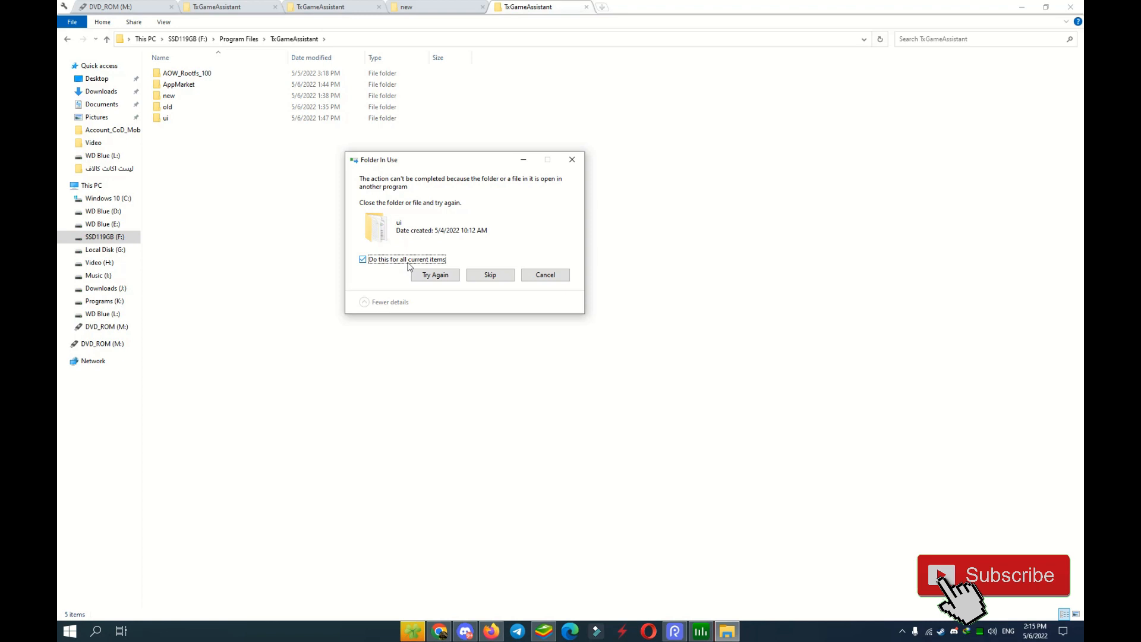
mouse_move(489, 274)
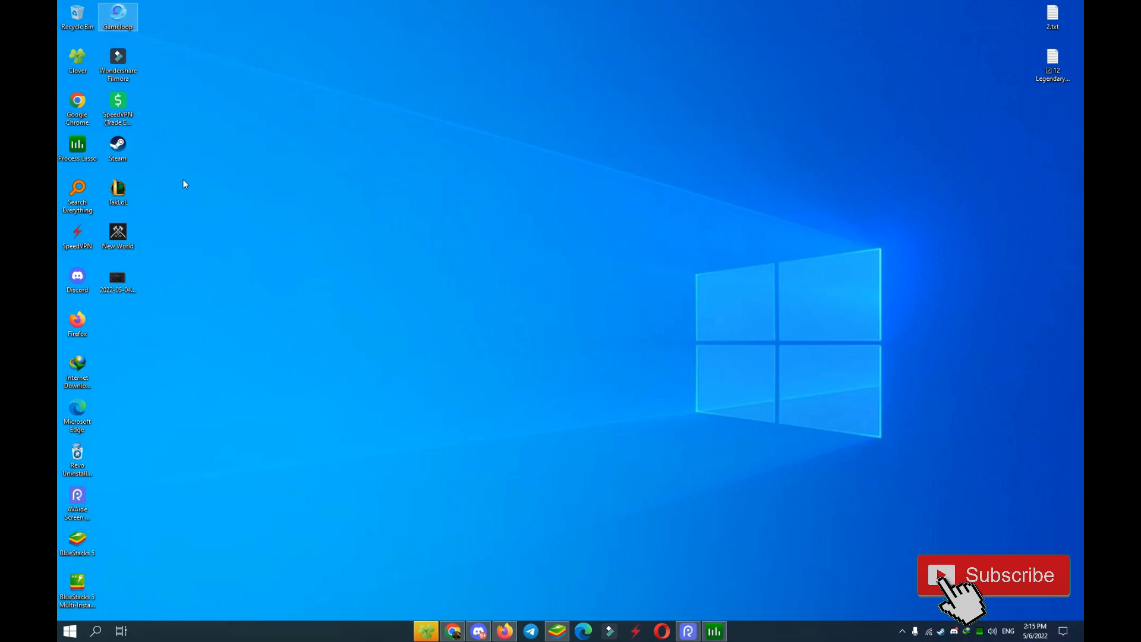
mouse_move(117, 20)
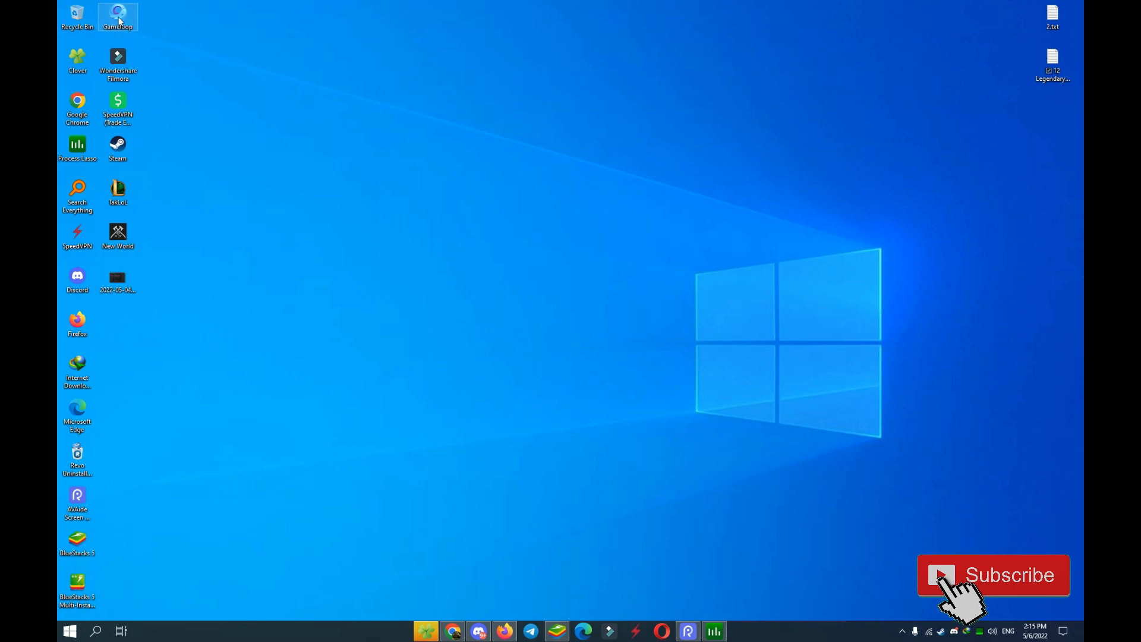
mouse_move(241, 88)
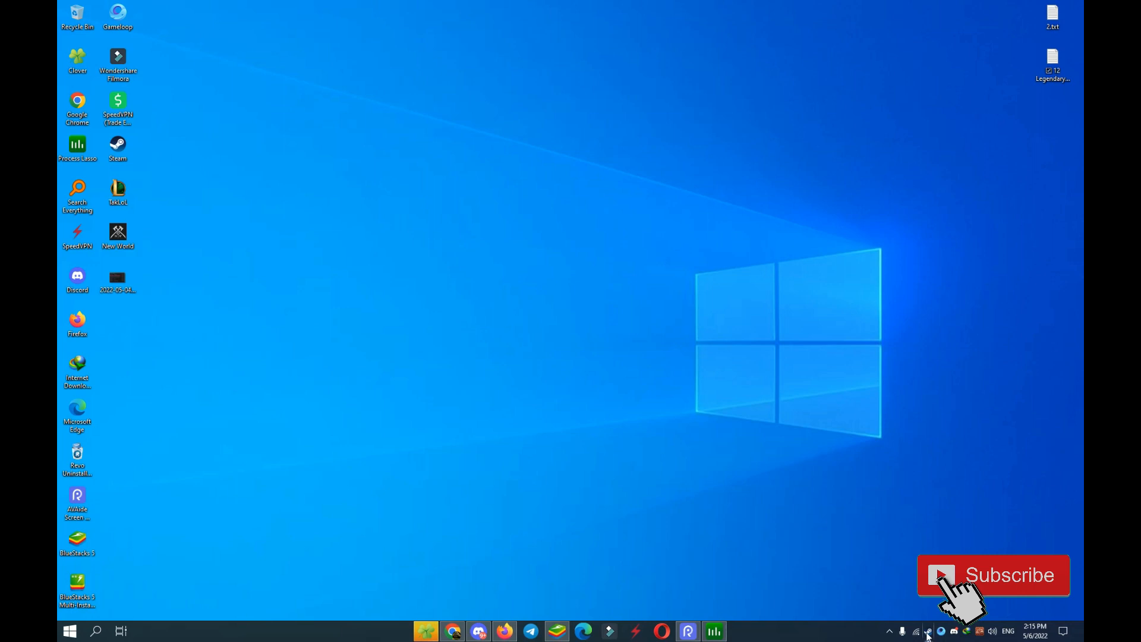
mouse_move(526, 425)
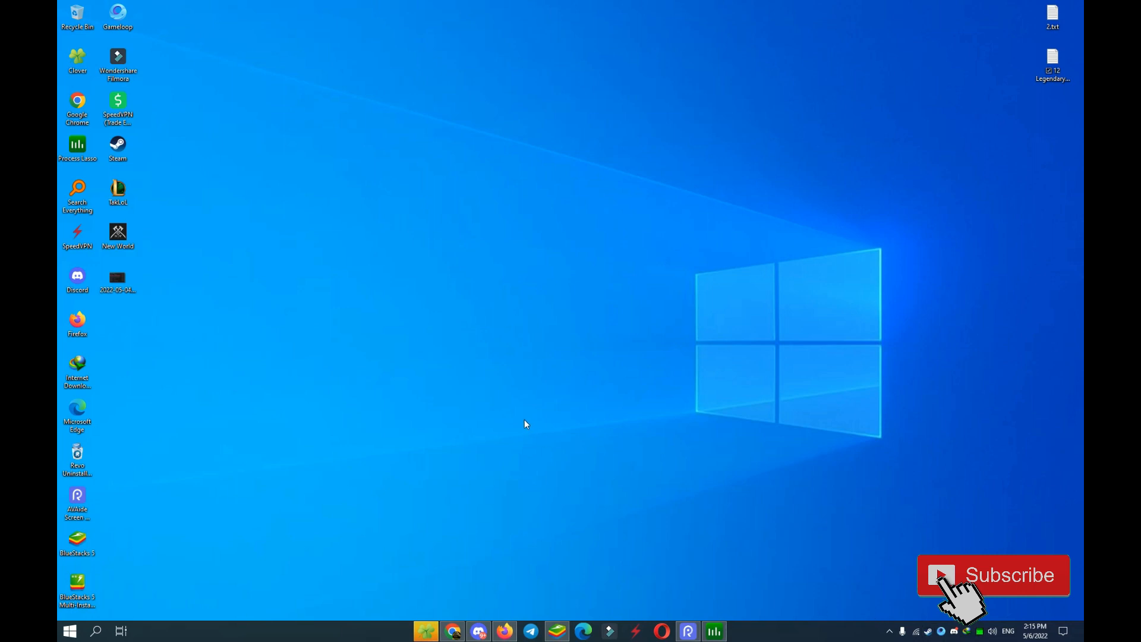
mouse_move(216, 58)
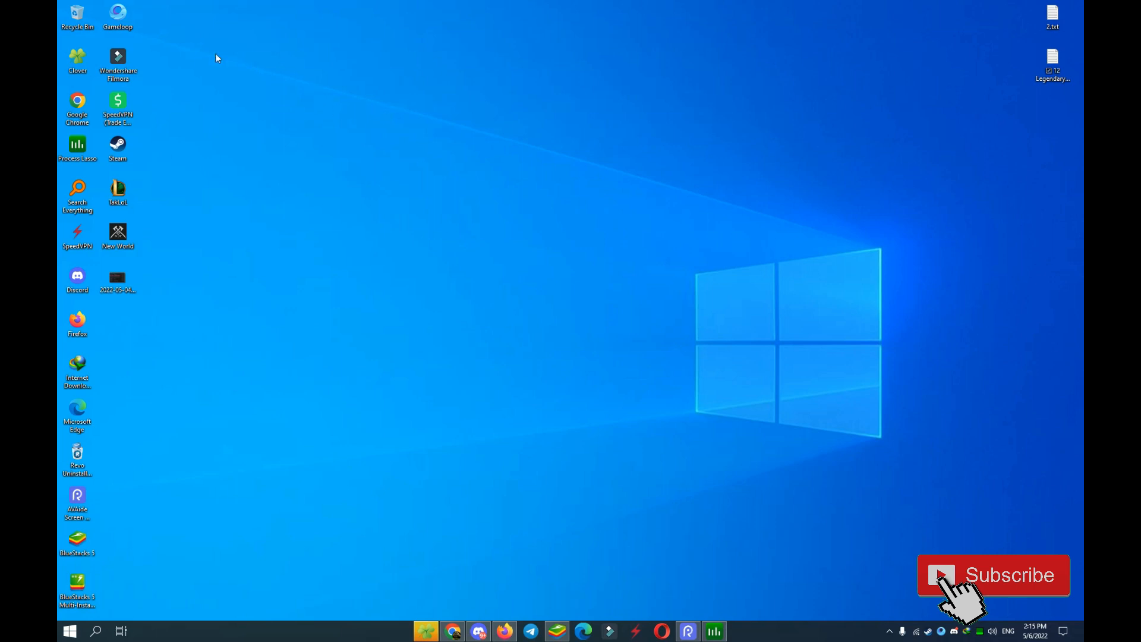
Step: Launch Gameloop and set the Engine rendering mode to OpenGL+ in Settings
double_click(117, 13)
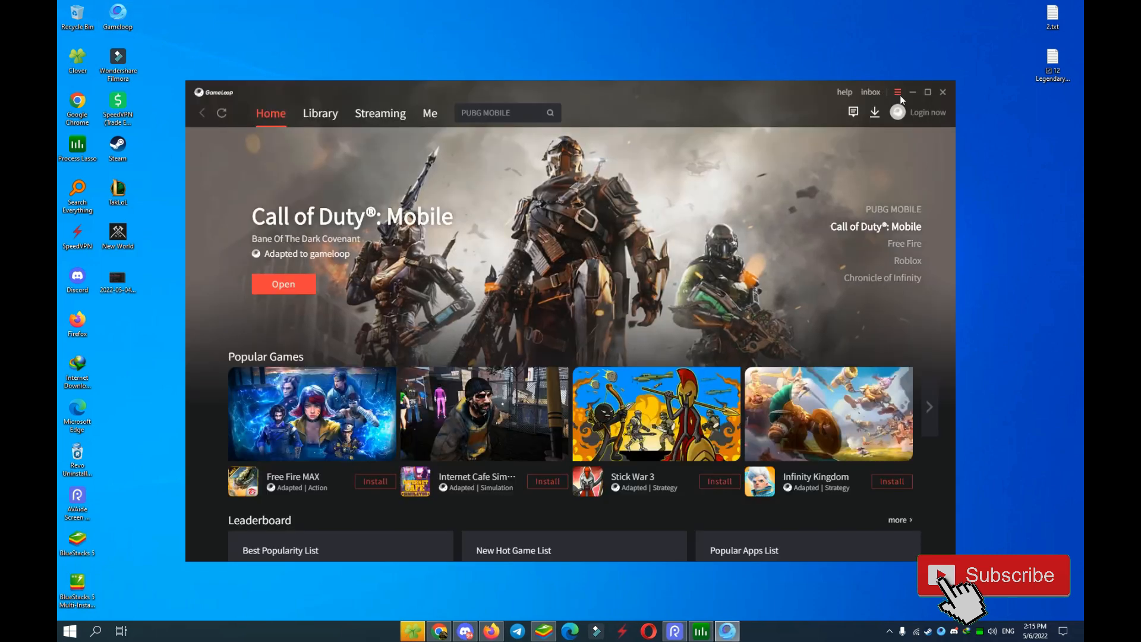
left_click(897, 92)
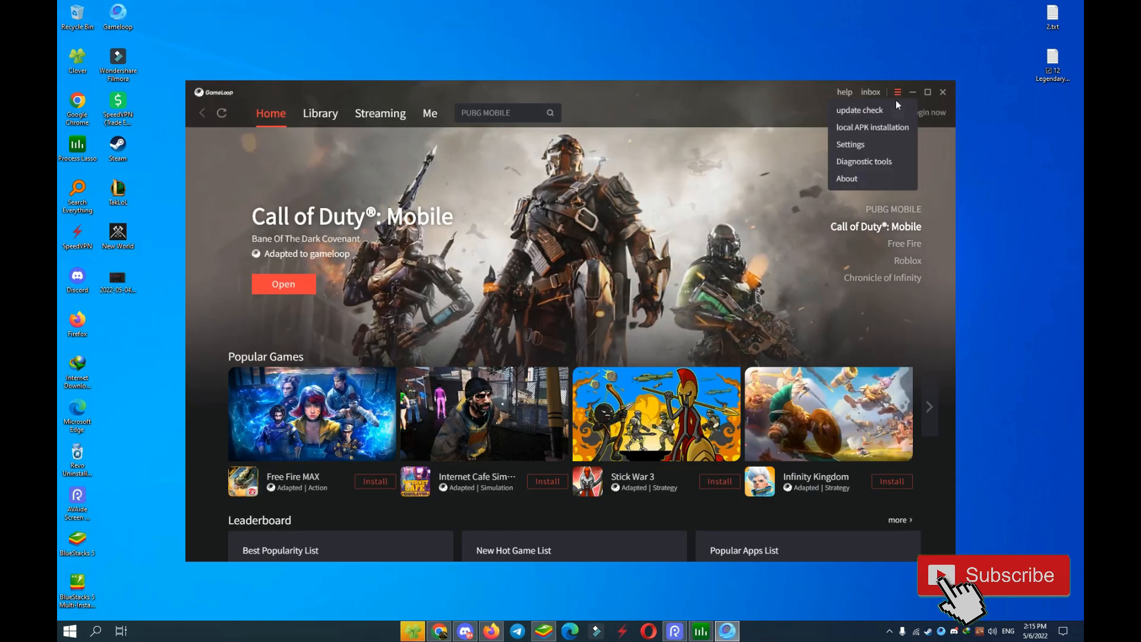
left_click(849, 143)
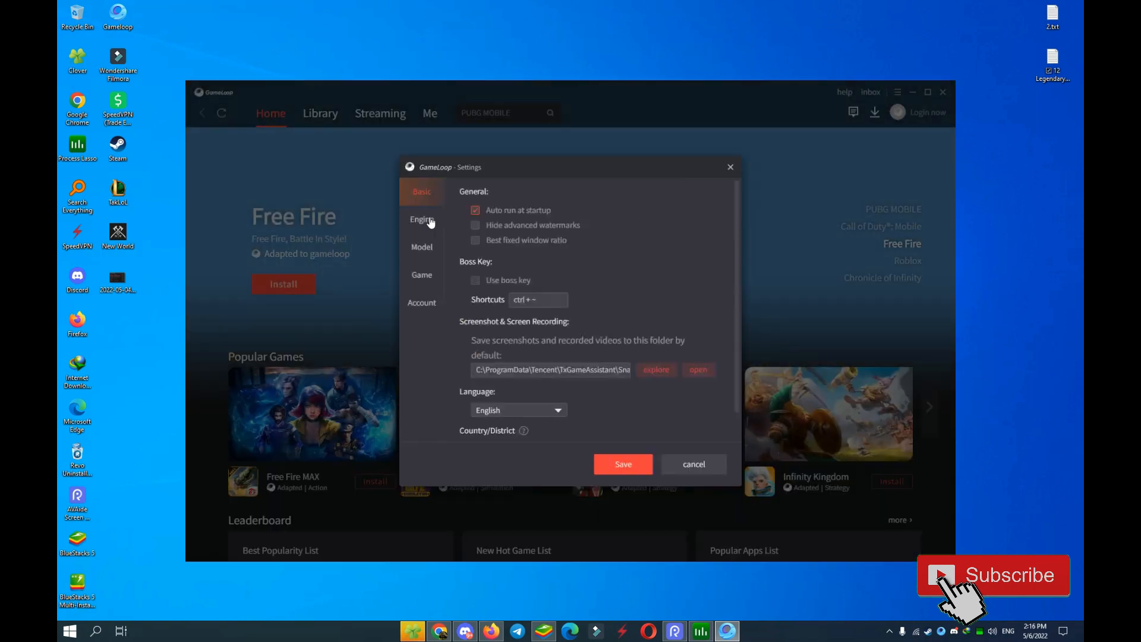
left_click(421, 220)
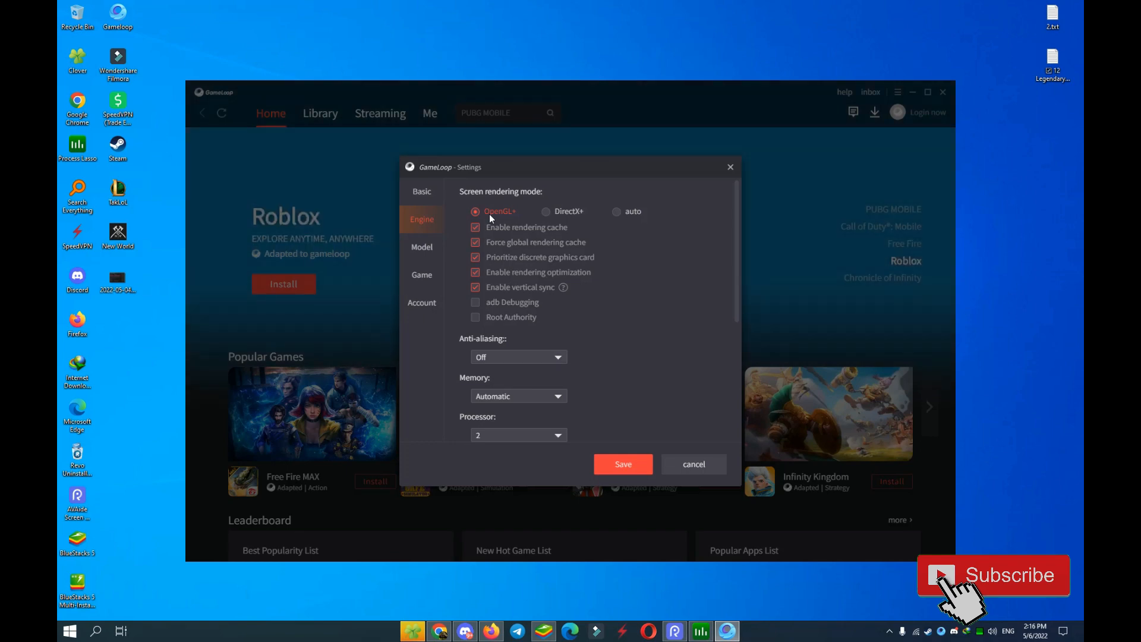
left_click(544, 631)
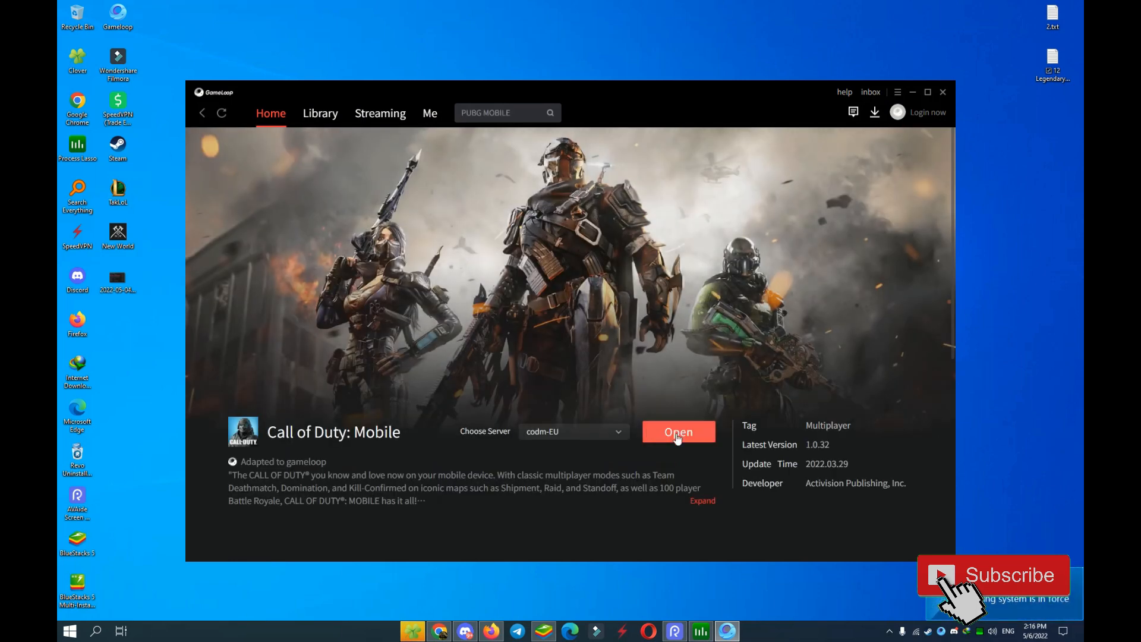
Step: Open Call of Duty: Mobile from its Gameloop page on the codm-EU server
left_click(677, 431)
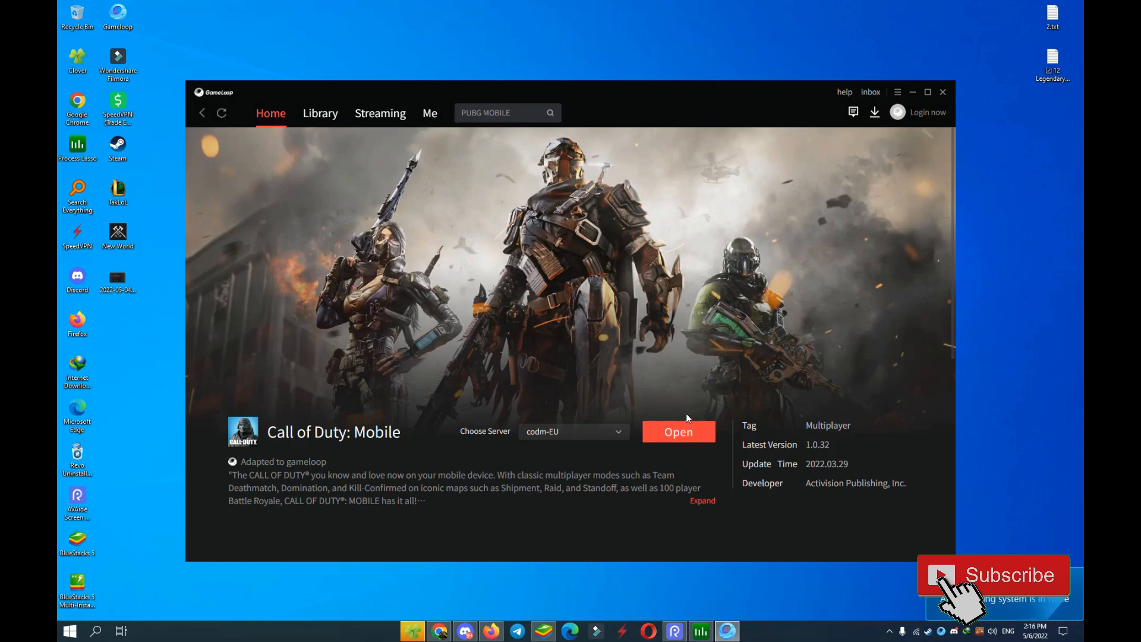
left_click(677, 431)
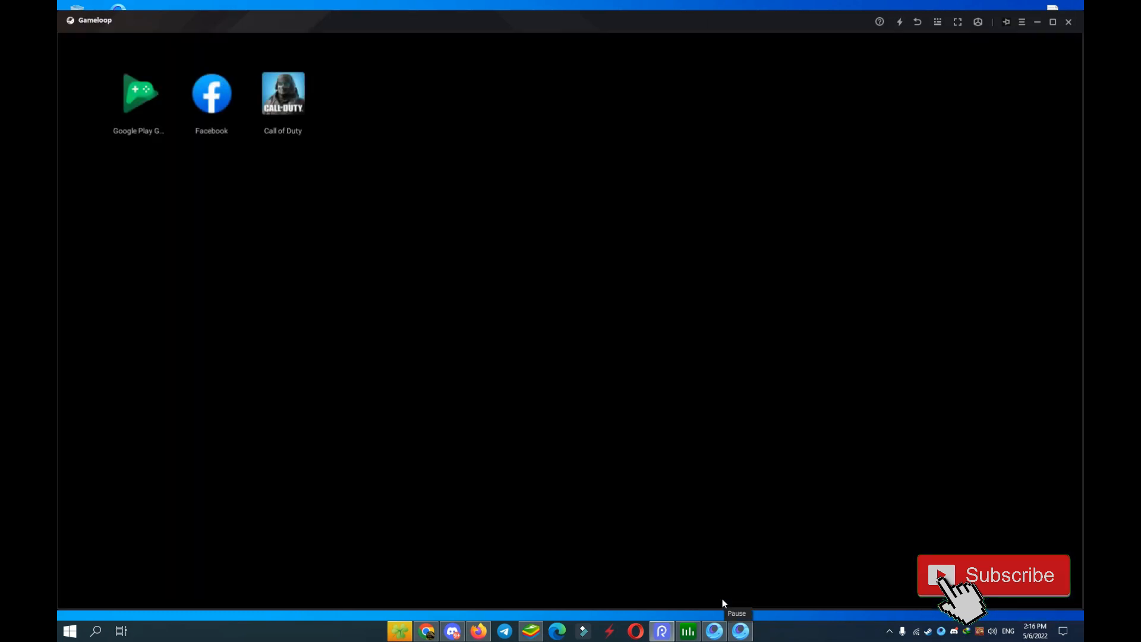
Step: Start Call of Duty from the emulator home screen and wait while it loads
double_click(282, 94)
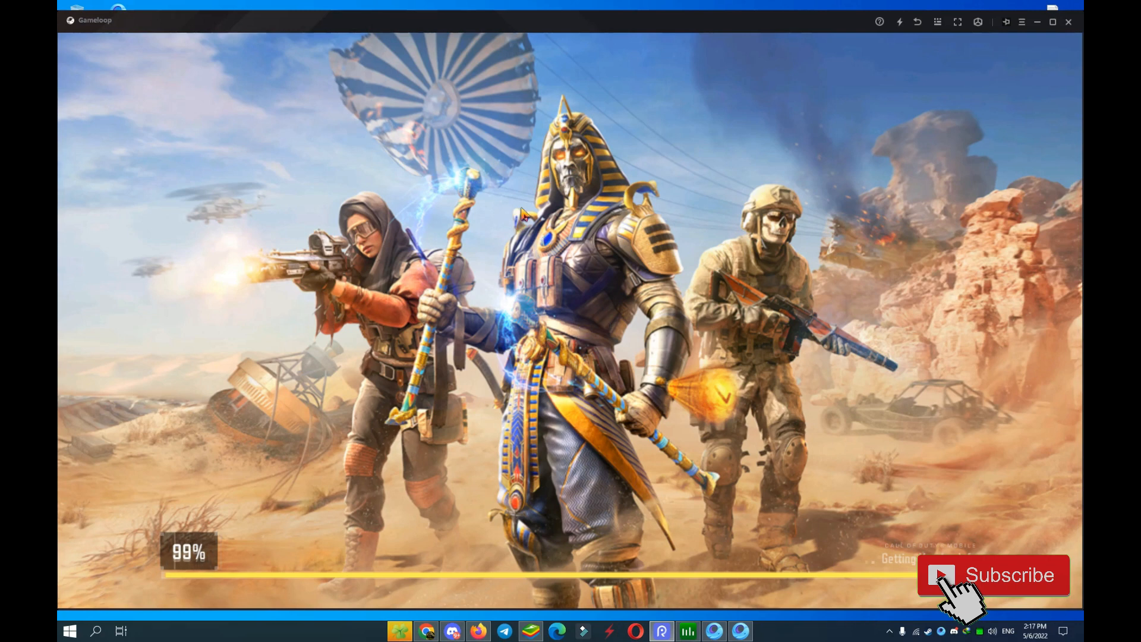
mouse_move(629, 320)
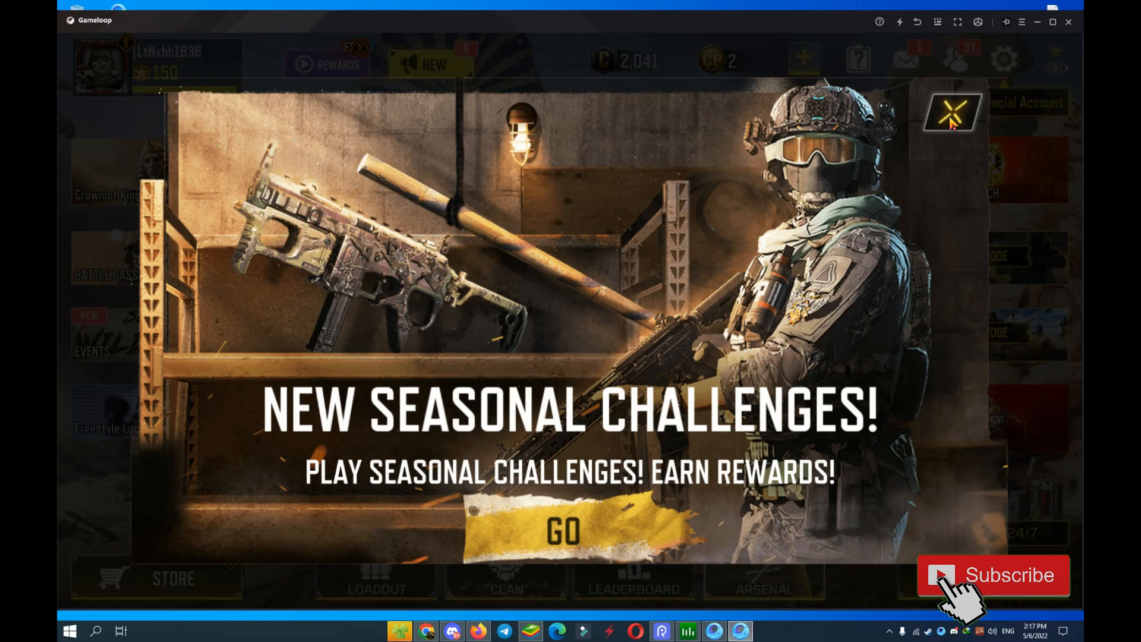
Step: Close the seasonal challenges popup, untick Fill the Squad, then start and cancel matchmaking
left_click(952, 114)
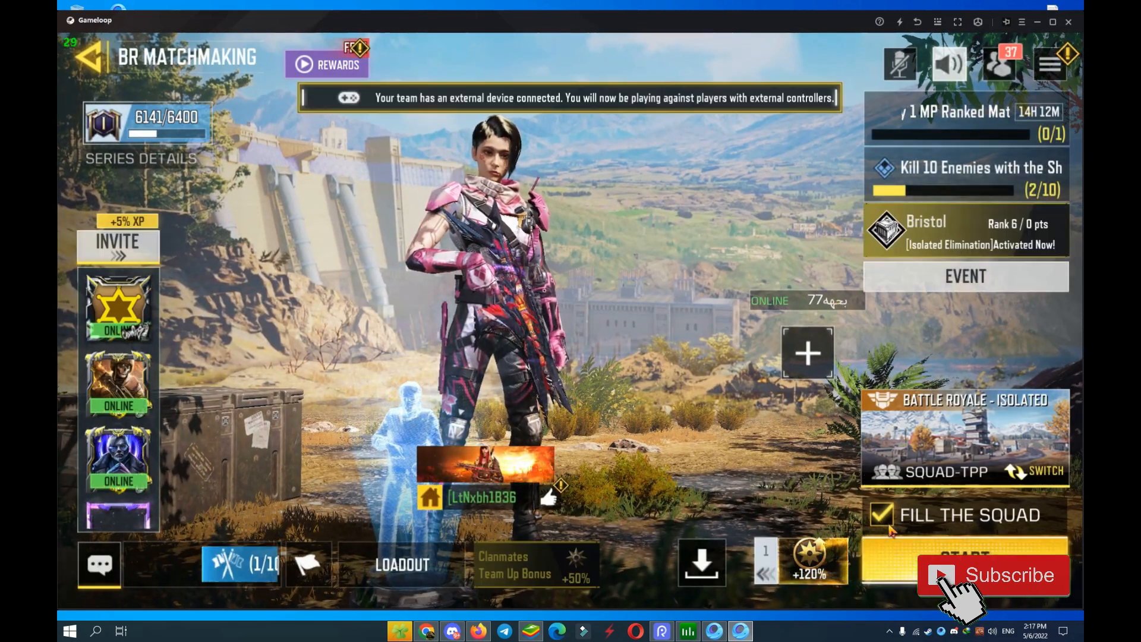
left_click(881, 515)
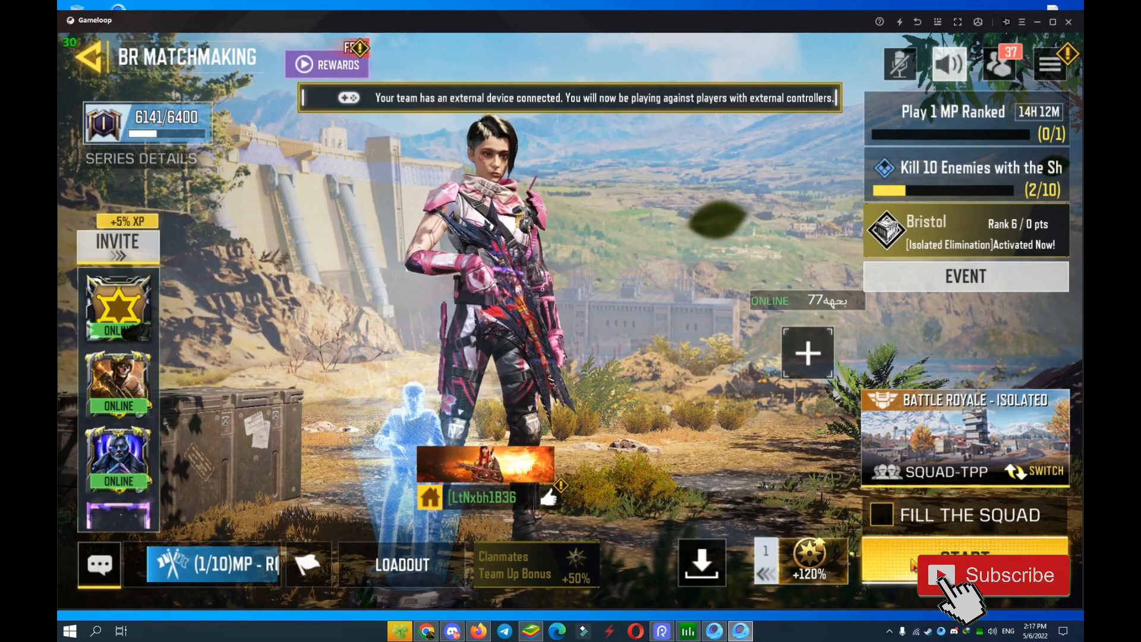
left_click(965, 556)
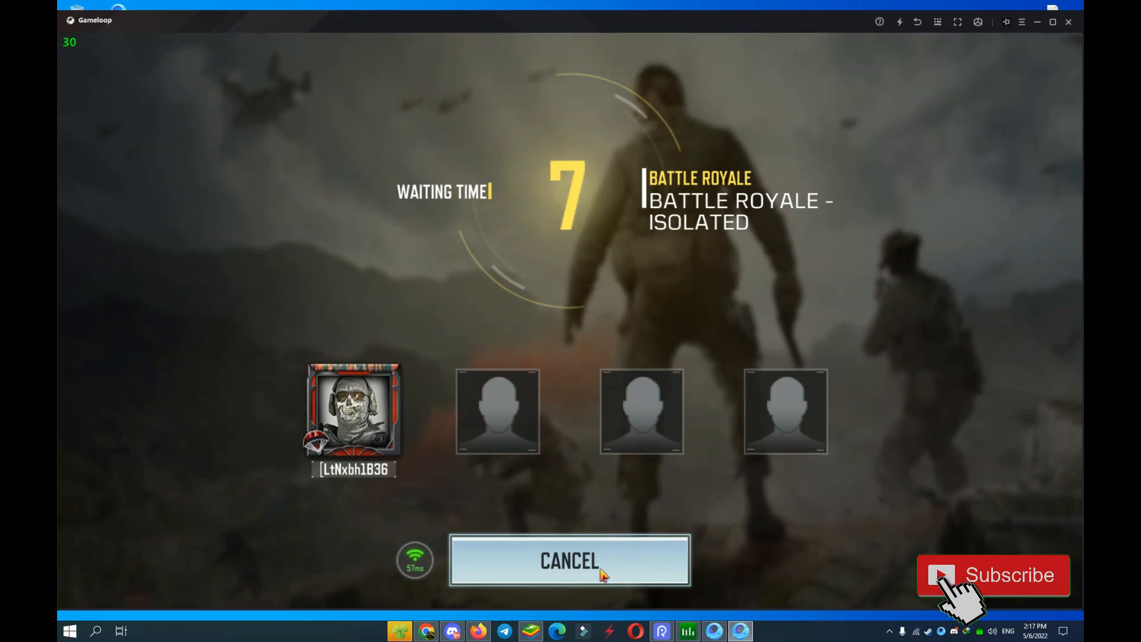
left_click(569, 560)
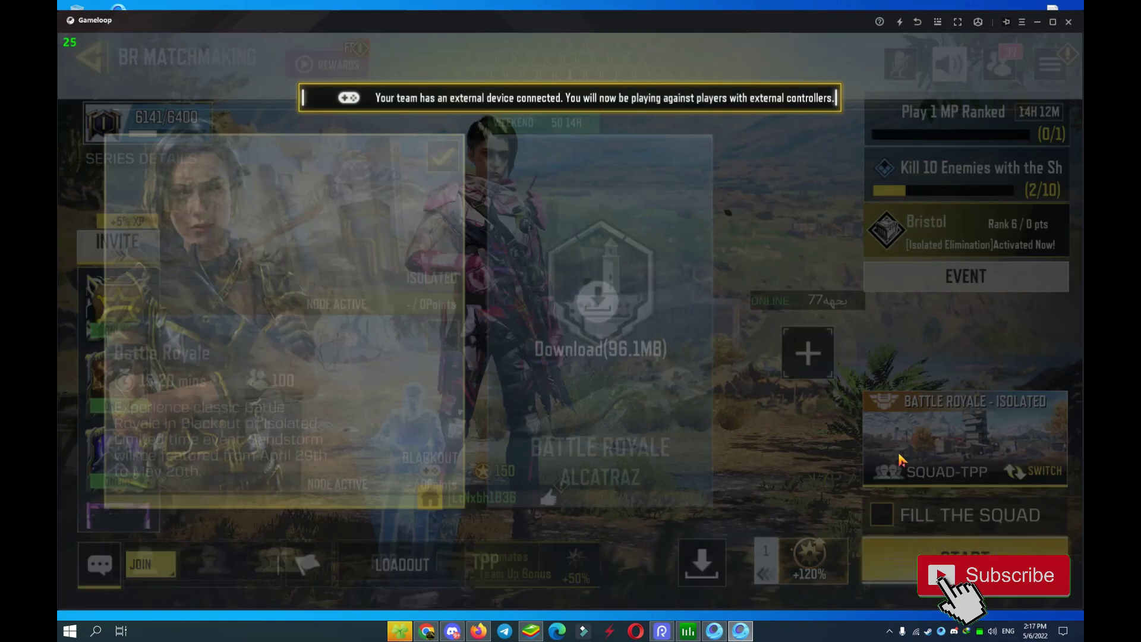